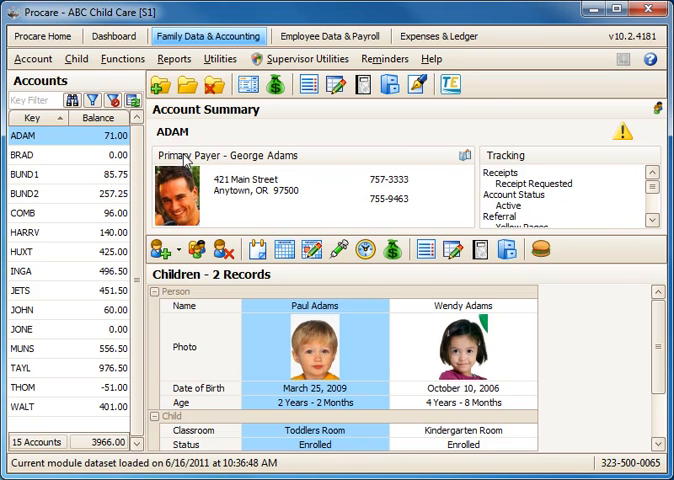
mouse_move(92, 100)
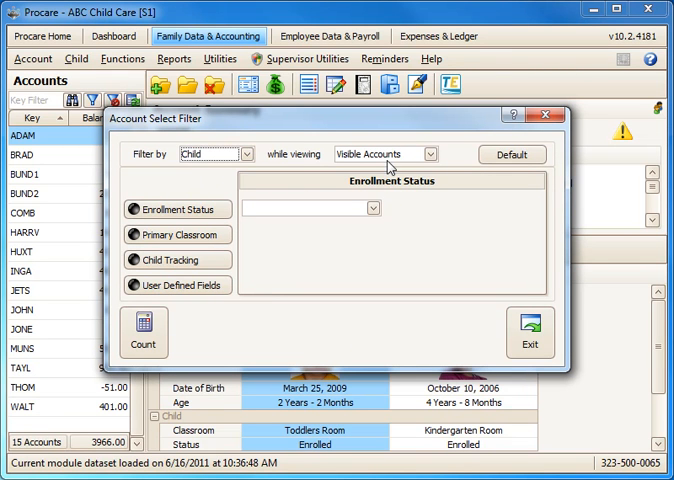
Filter accounts by Primary Classroom set to Kindergarten Room, narrowing the list to 8 families
click(176, 234)
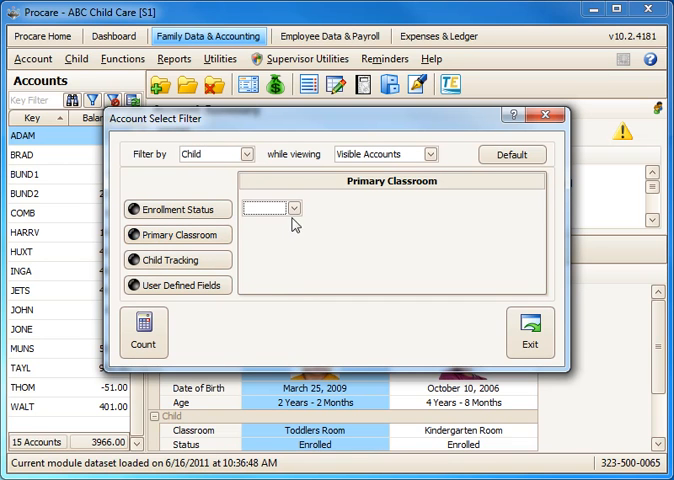
click(292, 208)
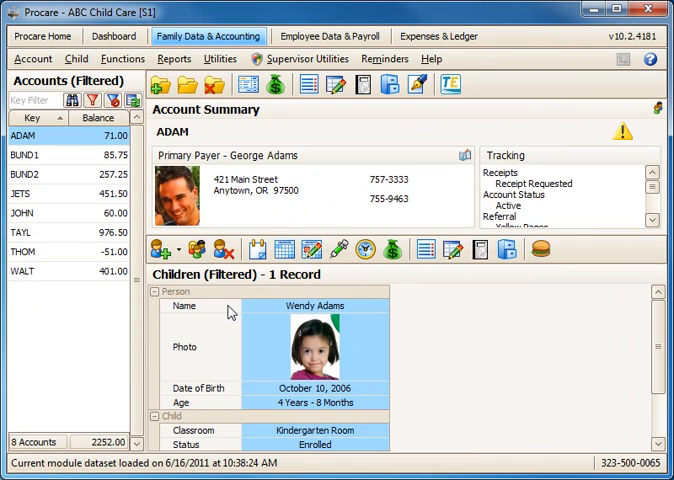
mouse_move(88, 280)
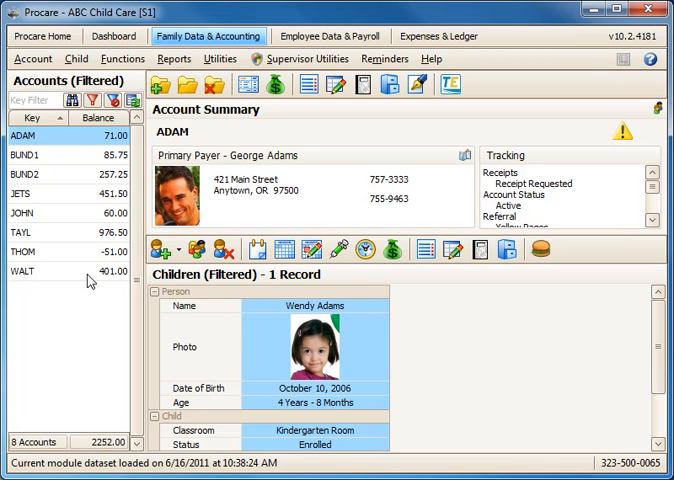
Reach Copy Email Addresses under Functions > Family Data for the filtered accounts
click(122, 58)
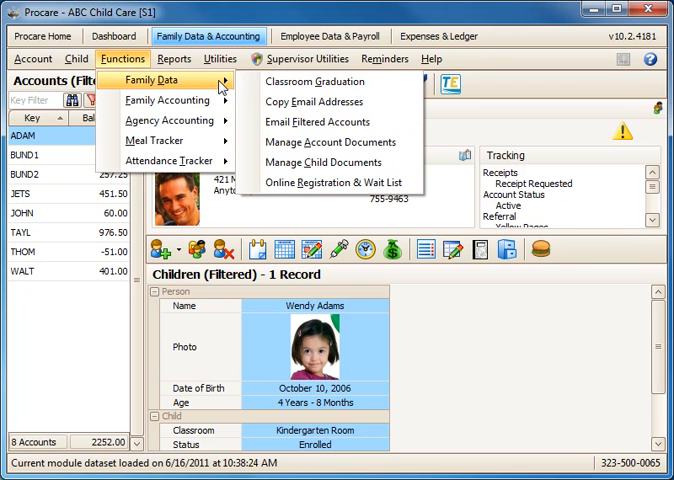
click(314, 100)
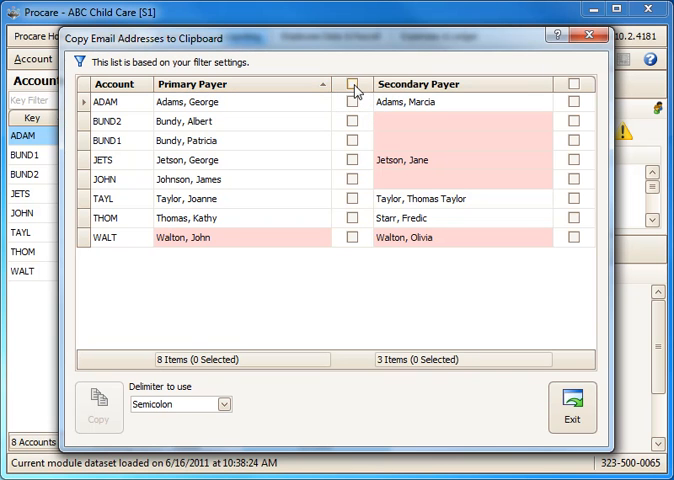
Select all Primary Payer and Secondary Payer addresses, keeping the semicolon delimiter
click(352, 88)
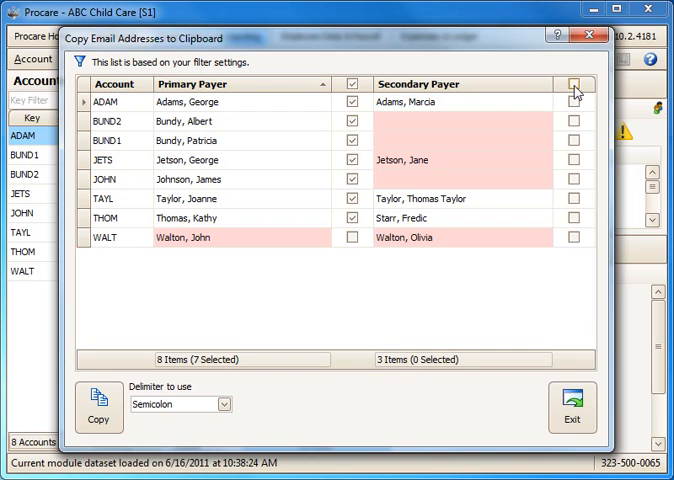
click(572, 84)
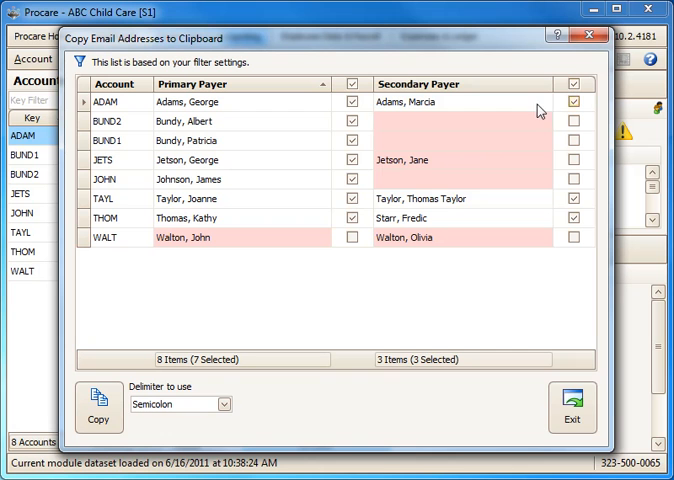
mouse_move(468, 152)
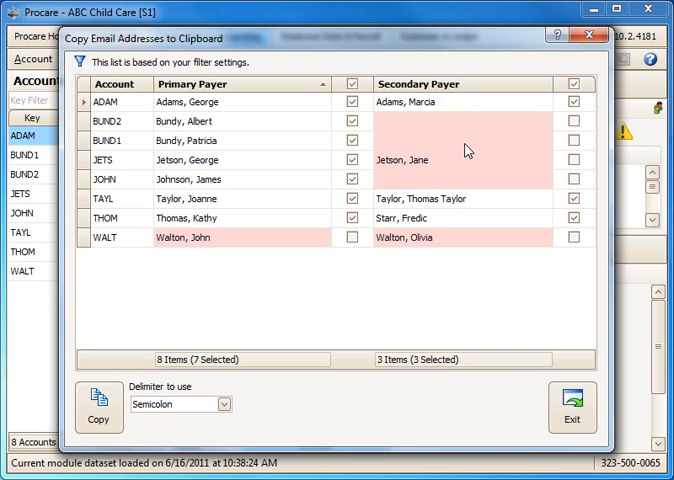
mouse_move(232, 396)
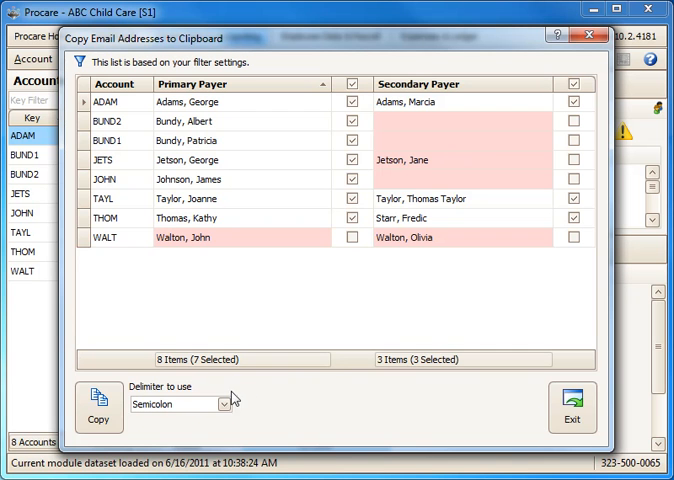
mouse_move(244, 412)
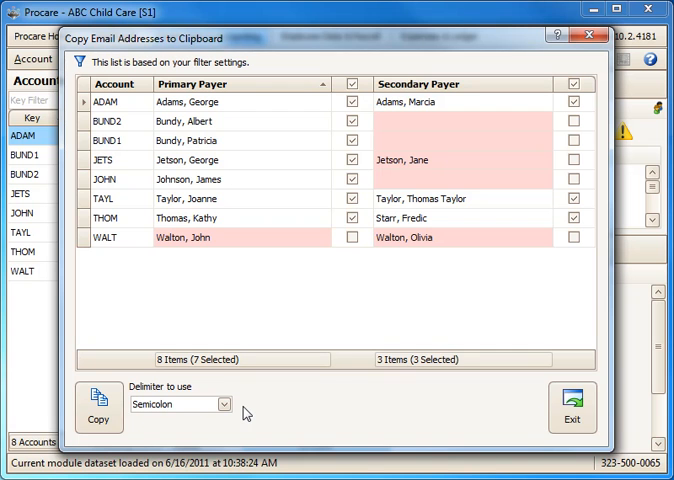
Copy the 10 selected addresses to the clipboard and switch to the Outlook field-trip message
click(216, 404)
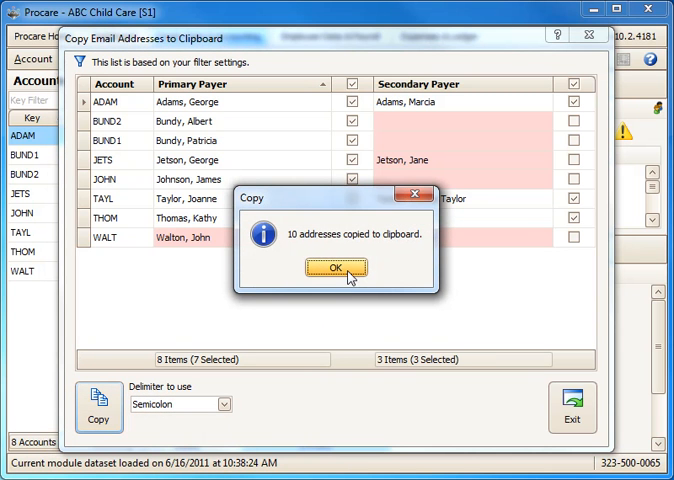
click(322, 266)
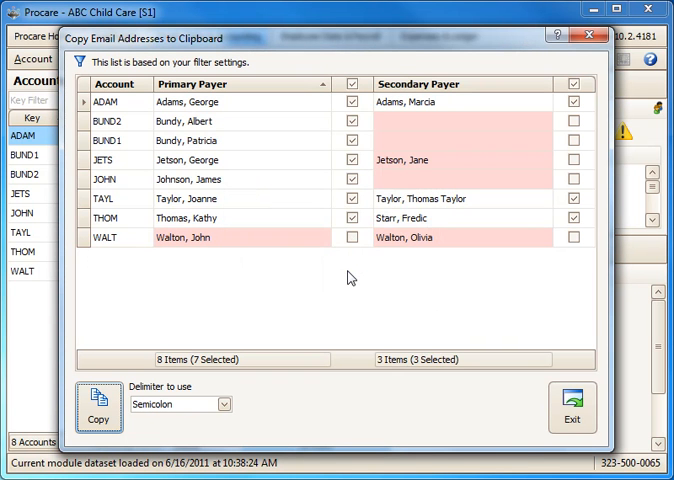
mouse_move(406, 352)
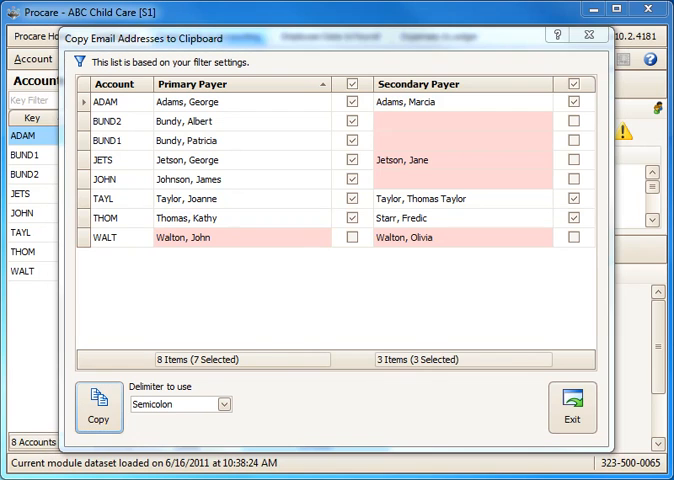
click(98, 412)
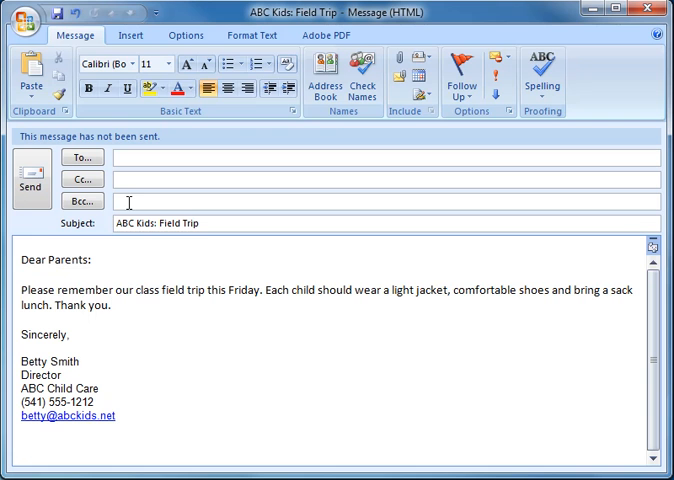
Paste the 10 family addresses into the Bcc line of the ABC Kids: Field Trip message
right_click(130, 204)
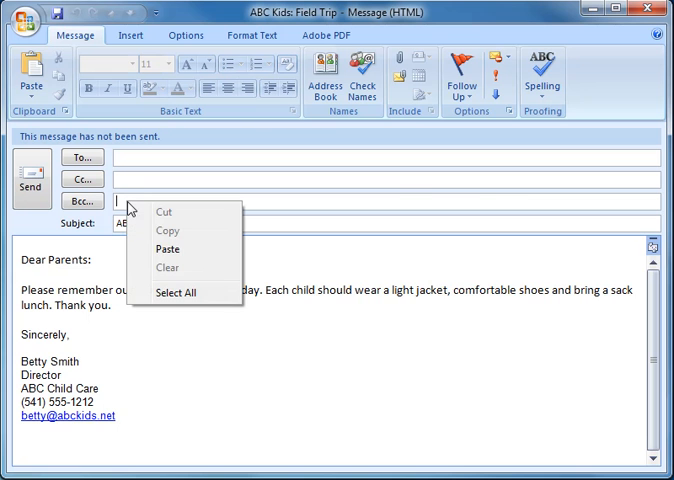
click(168, 248)
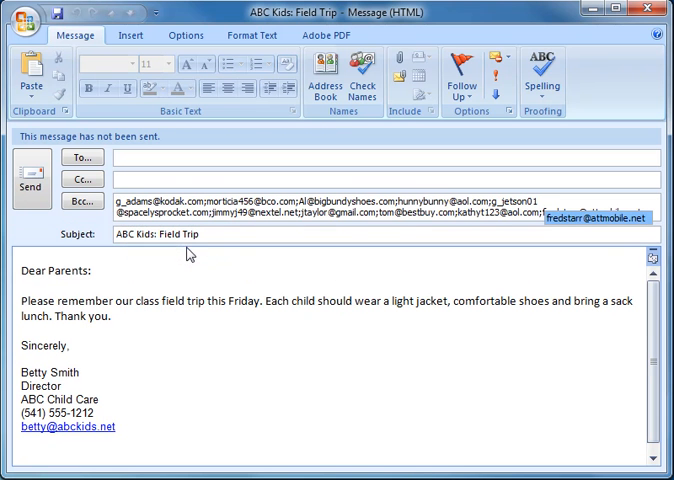